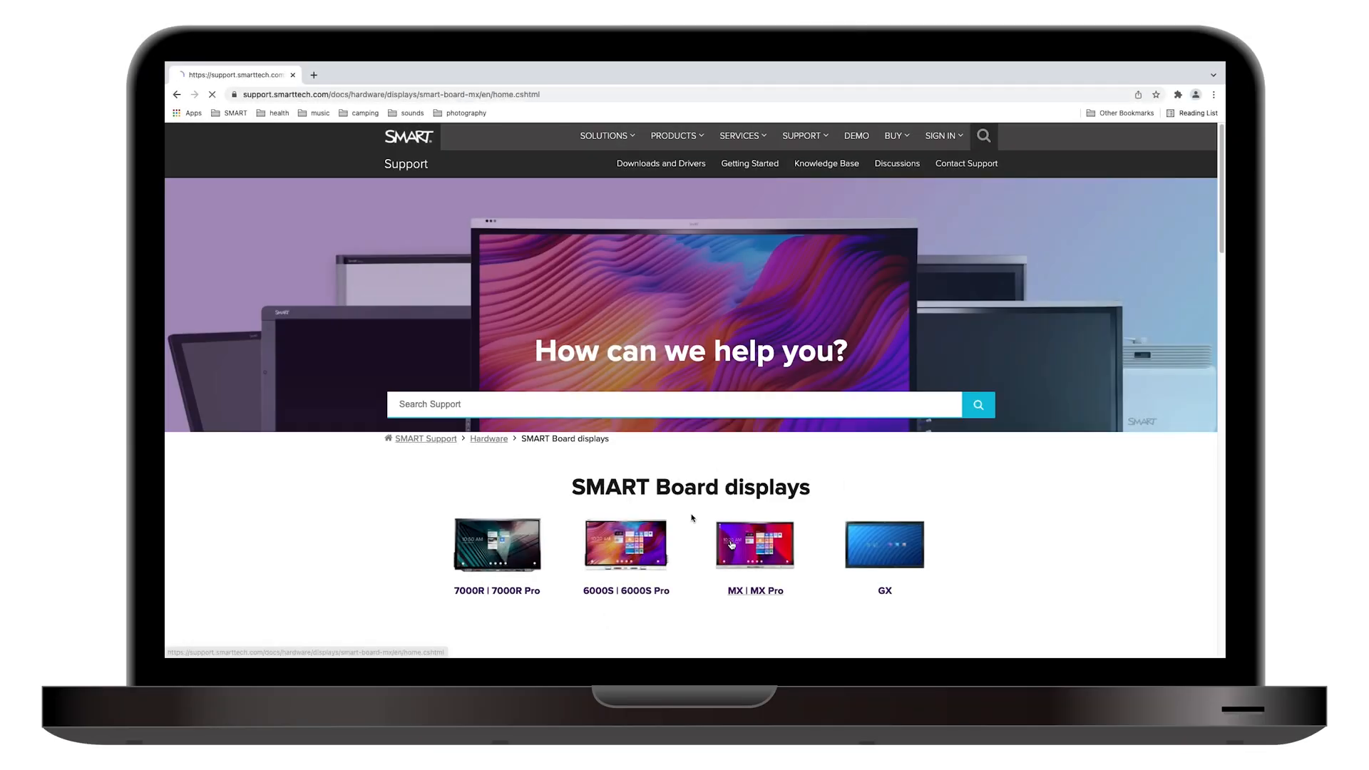
# Reach the SMART Board MX | MX Pro documents list with guides, posters and specifications.
pyautogui.click(753, 543)
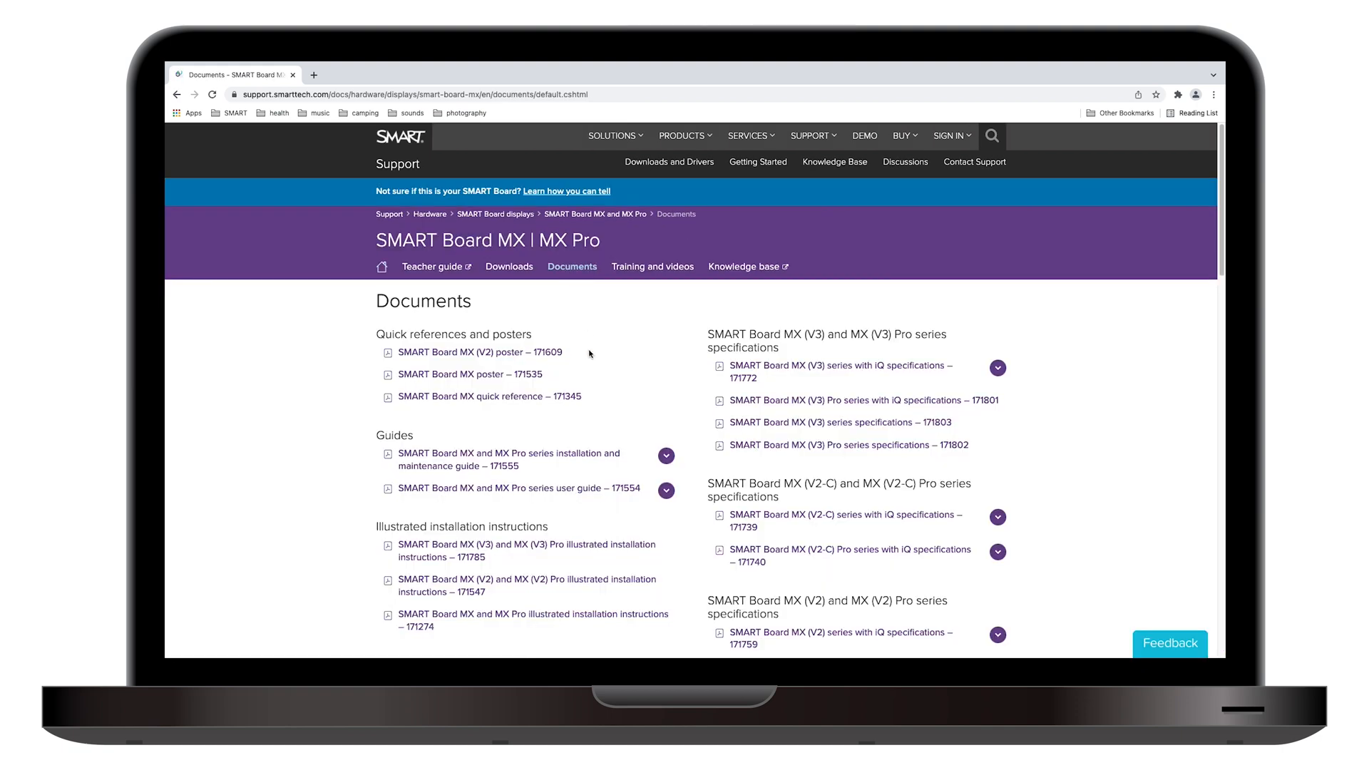
pyautogui.click(526, 550)
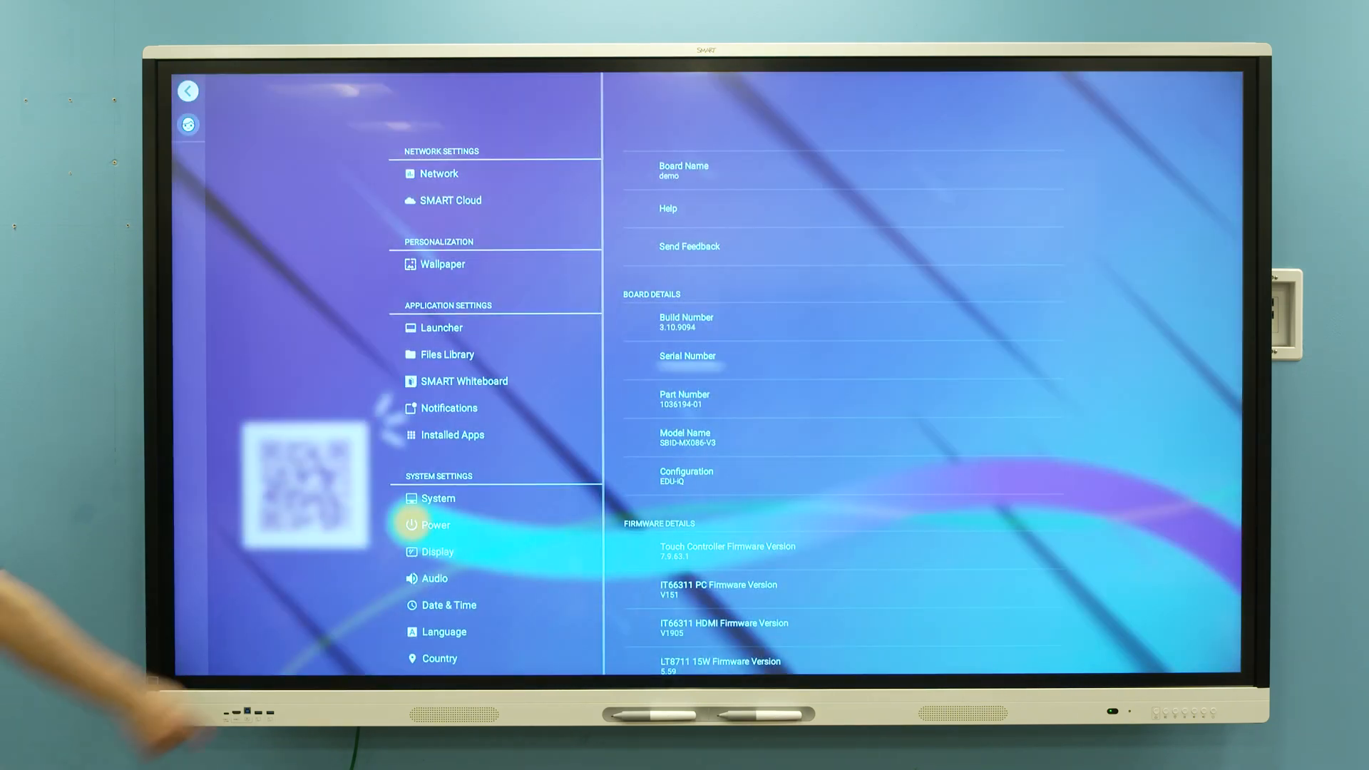
# View the board's network settings and the list of available wireless networks, then return home.
pyautogui.click(439, 172)
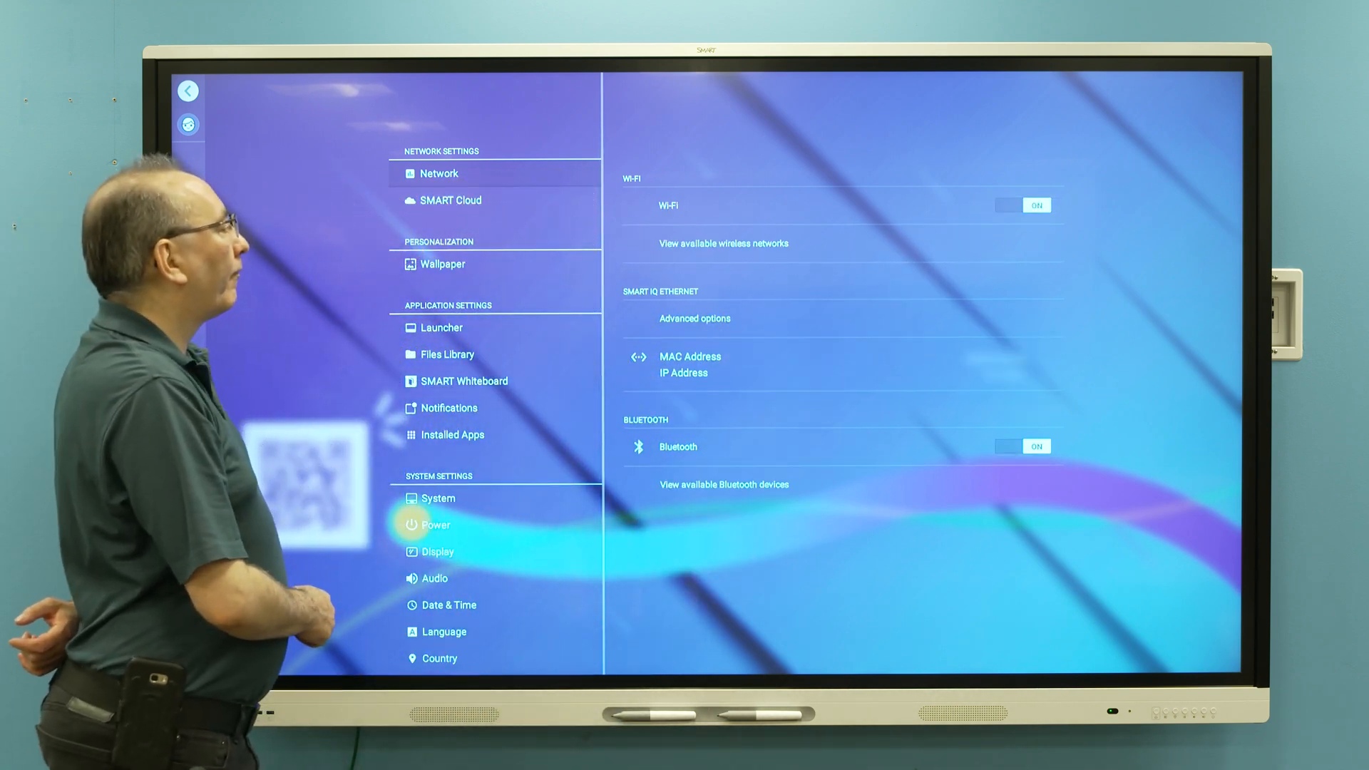
pyautogui.click(723, 243)
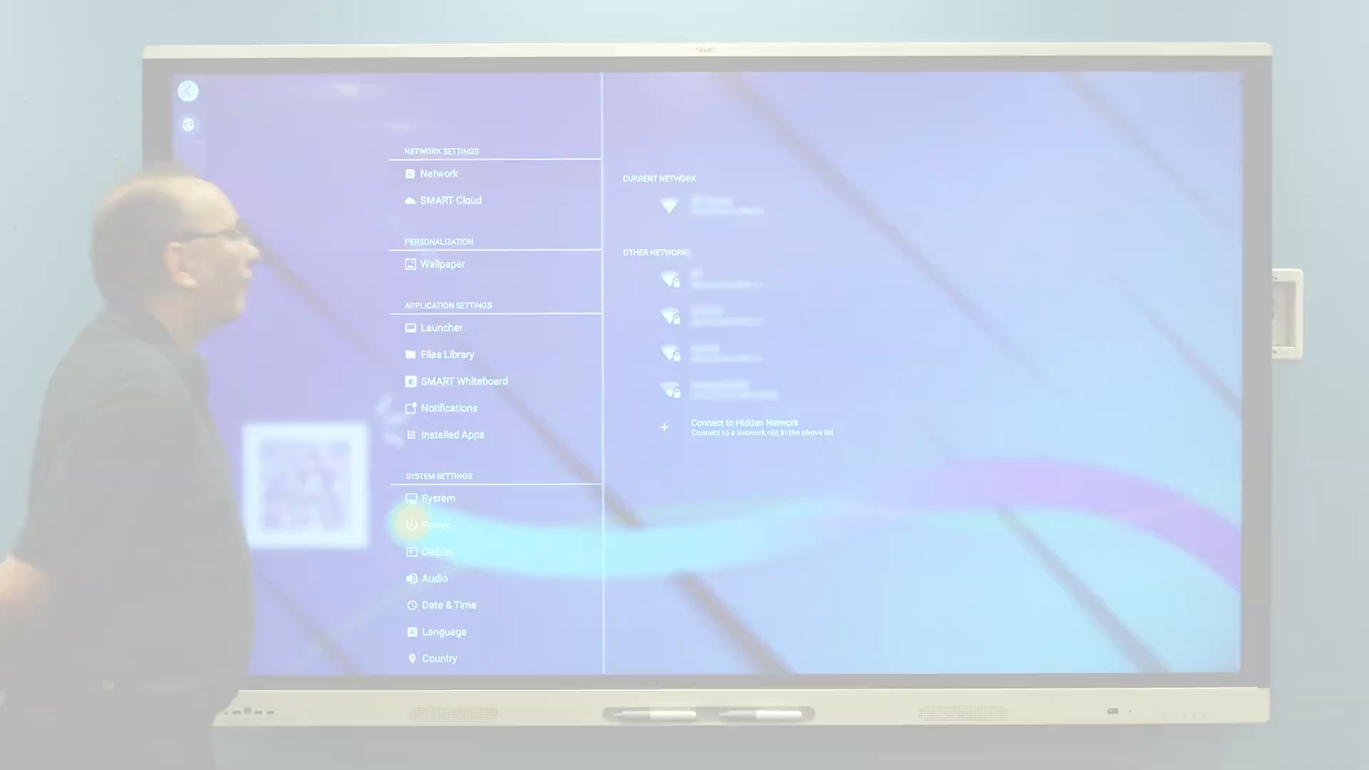
pyautogui.click(187, 92)
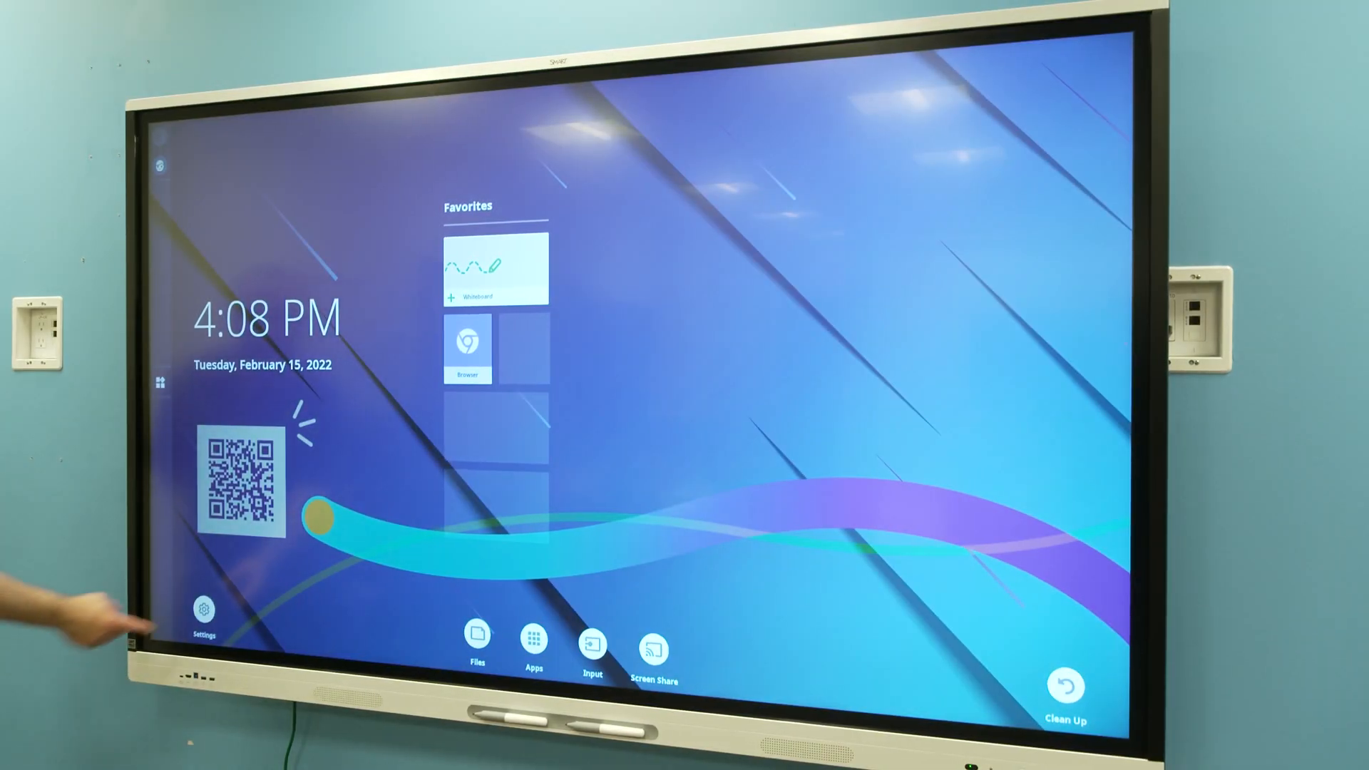
# Reach the board's System Settings, including Software Update and firmware details.
pyautogui.click(204, 609)
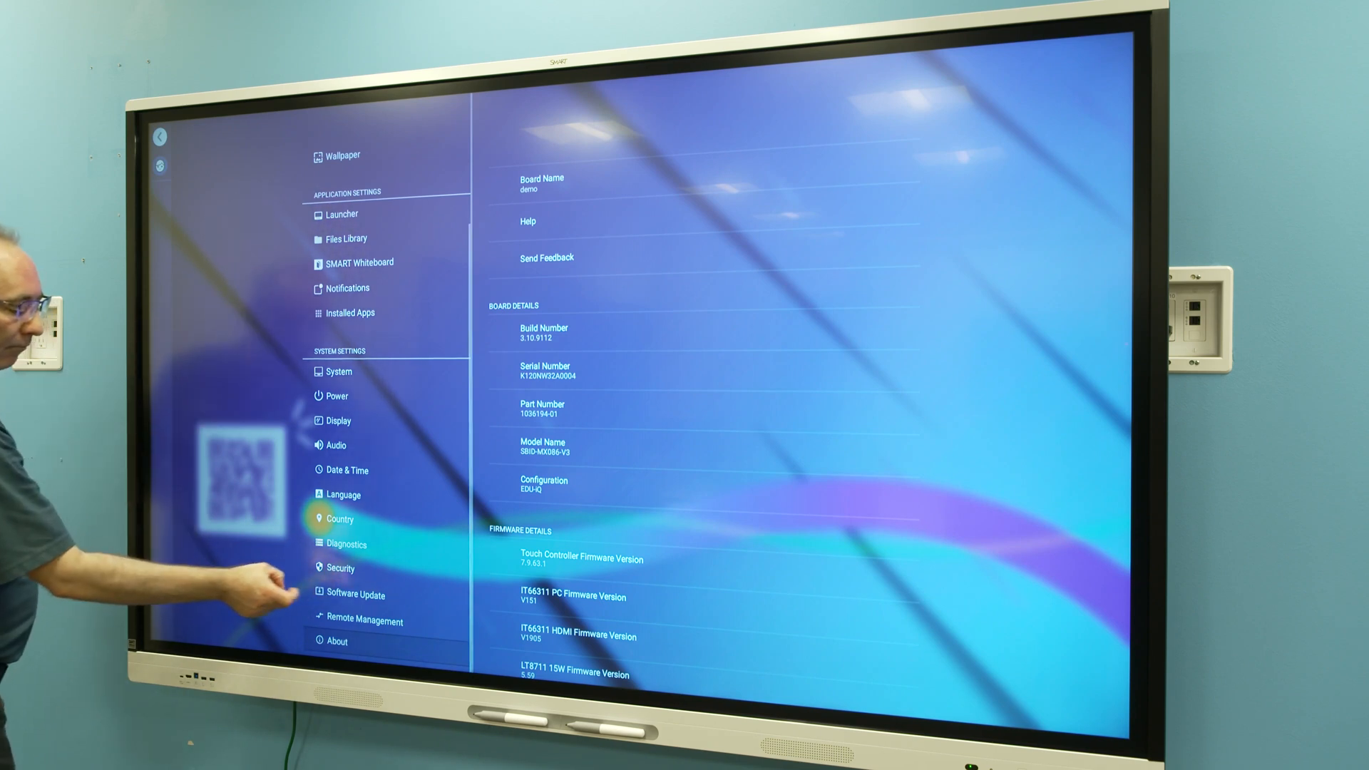
pyautogui.click(354, 594)
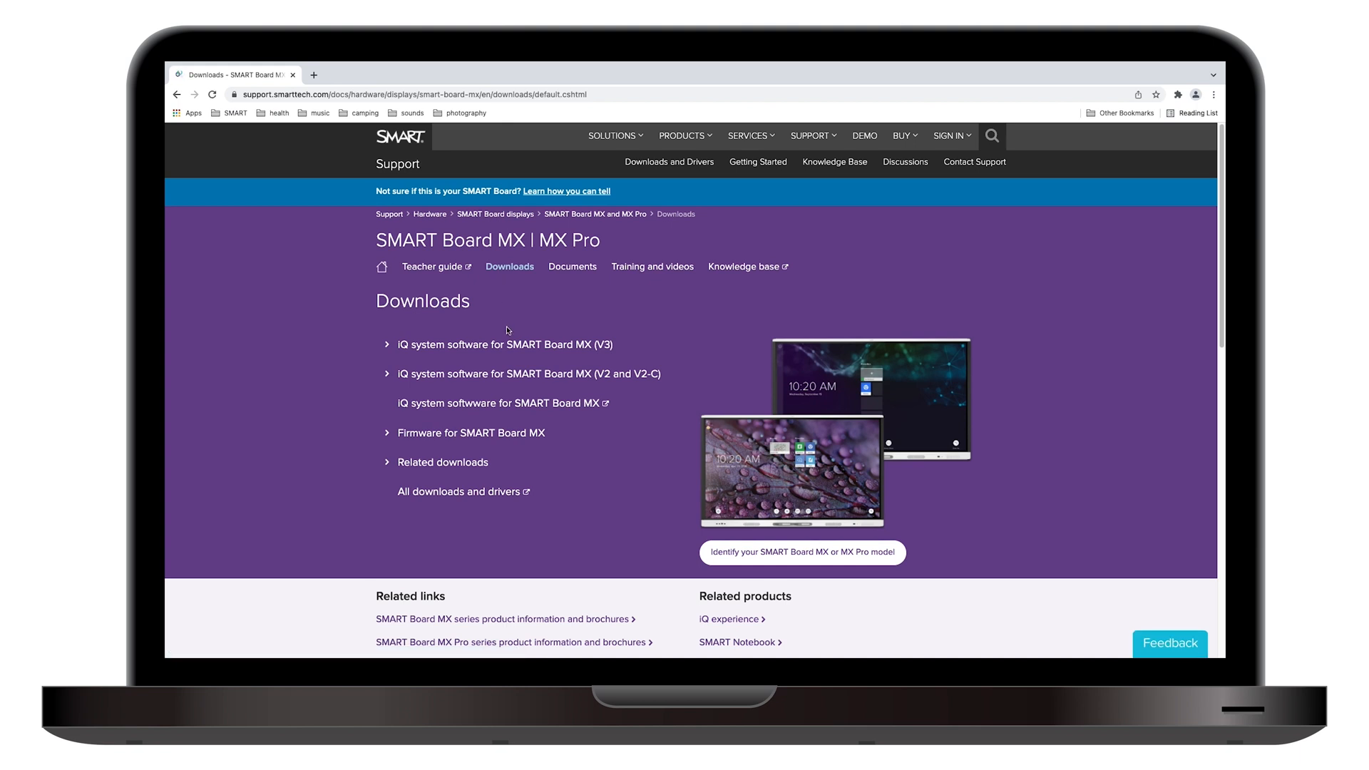
# Show the current version of iQ system software for SMART Board MX (V3).
pyautogui.click(502, 343)
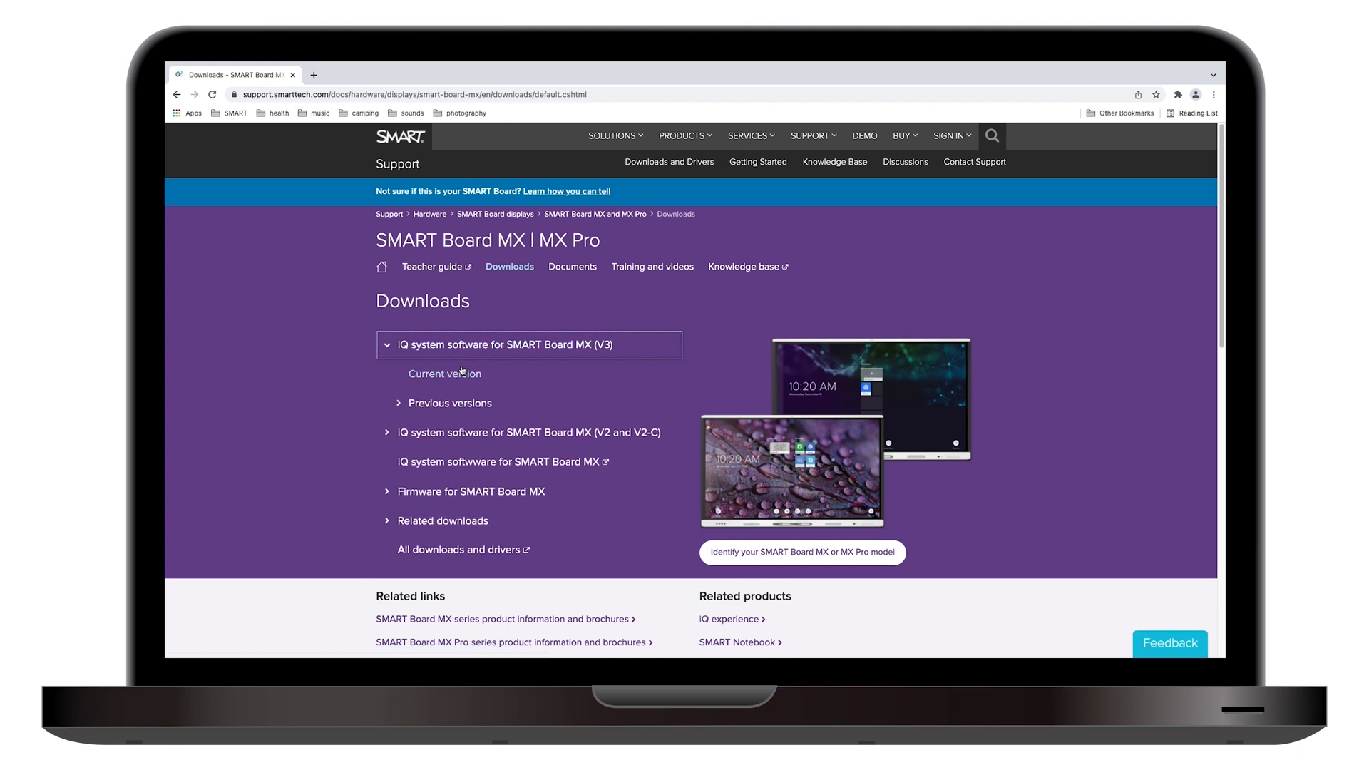
pyautogui.click(445, 374)
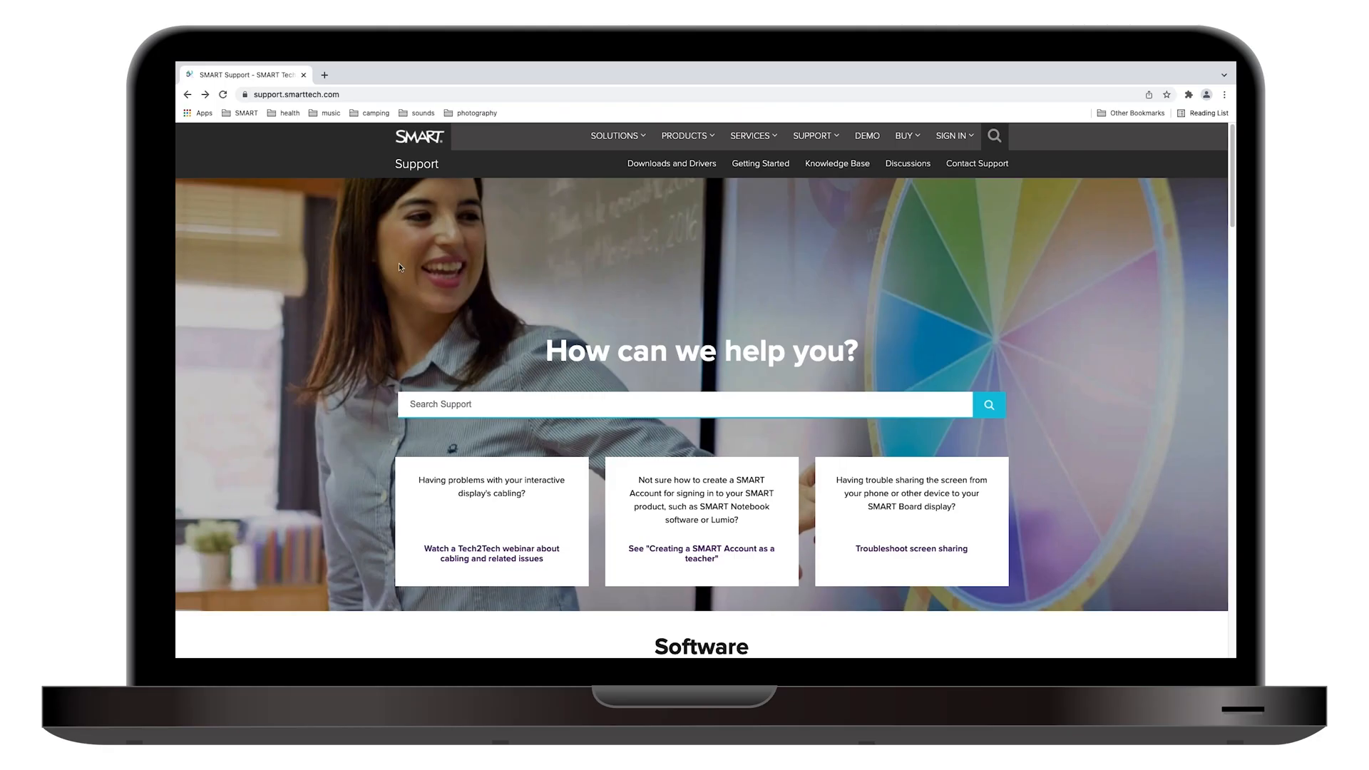
# Visit SMART Product Drivers and Ink downloads, then browse the full Downloads and drivers list.
pyautogui.click(670, 163)
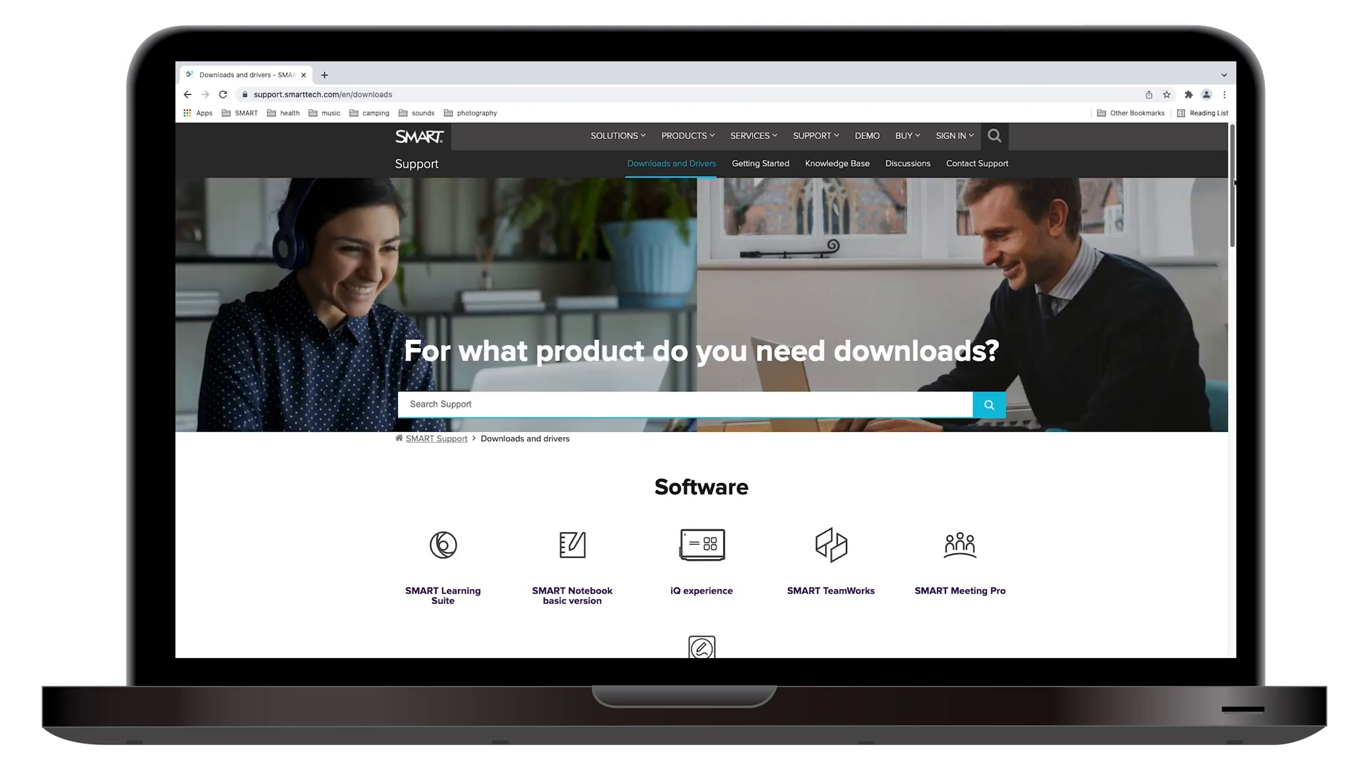
pyautogui.scroll(-3)
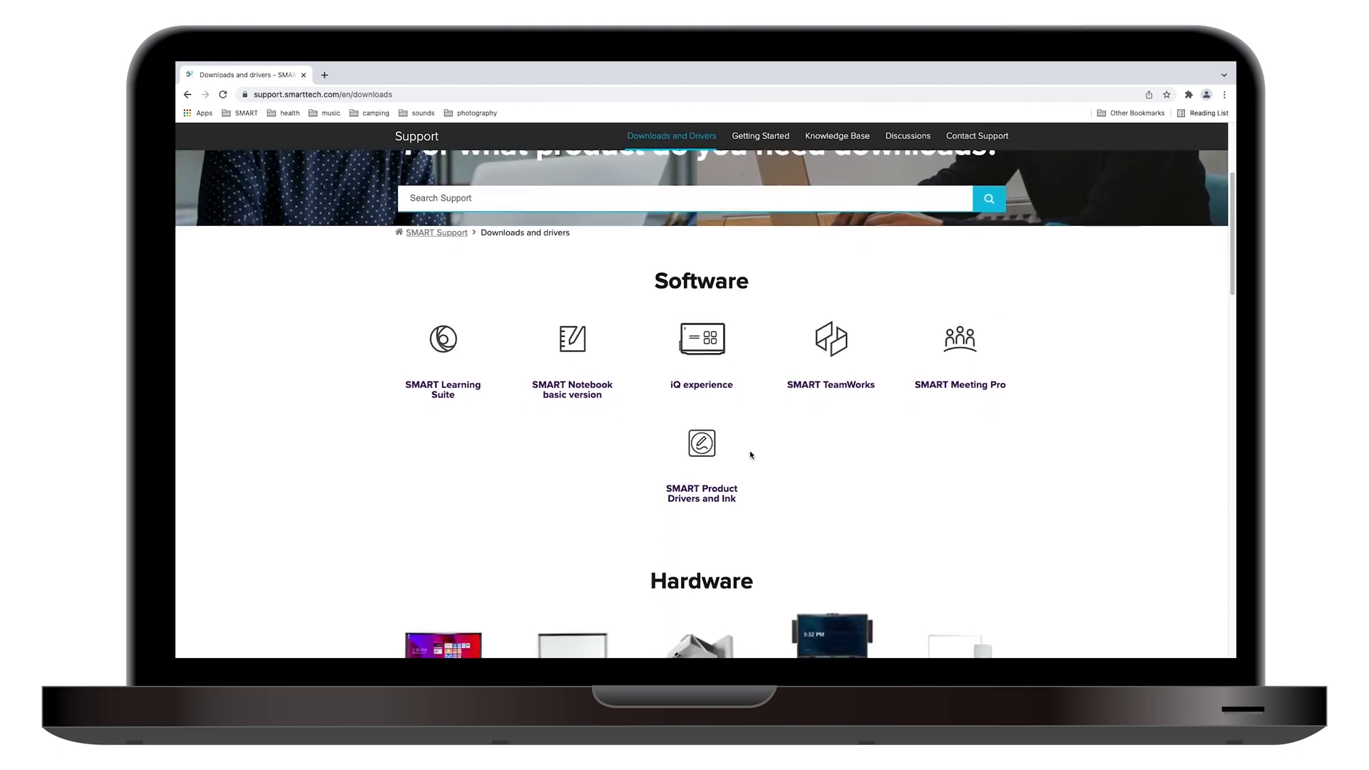
pyautogui.click(701, 444)
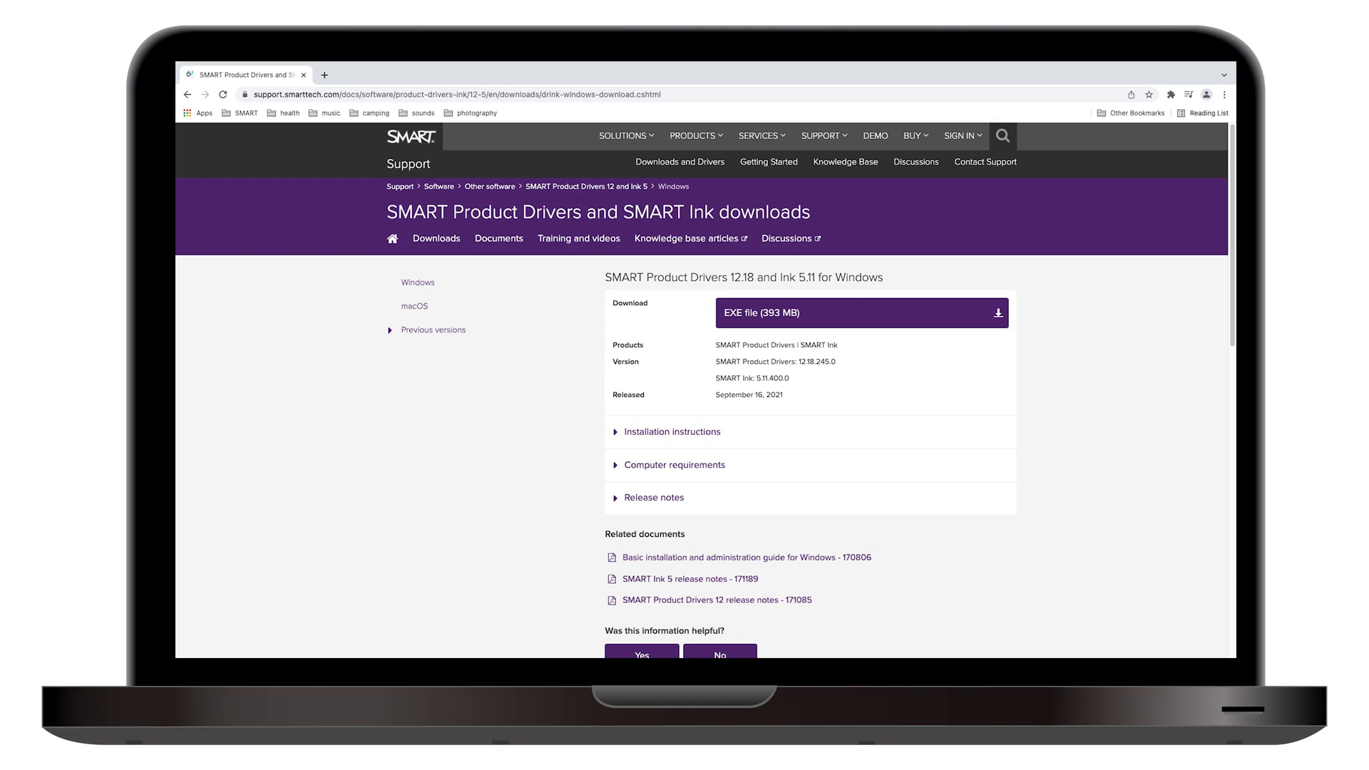
pyautogui.click(679, 161)
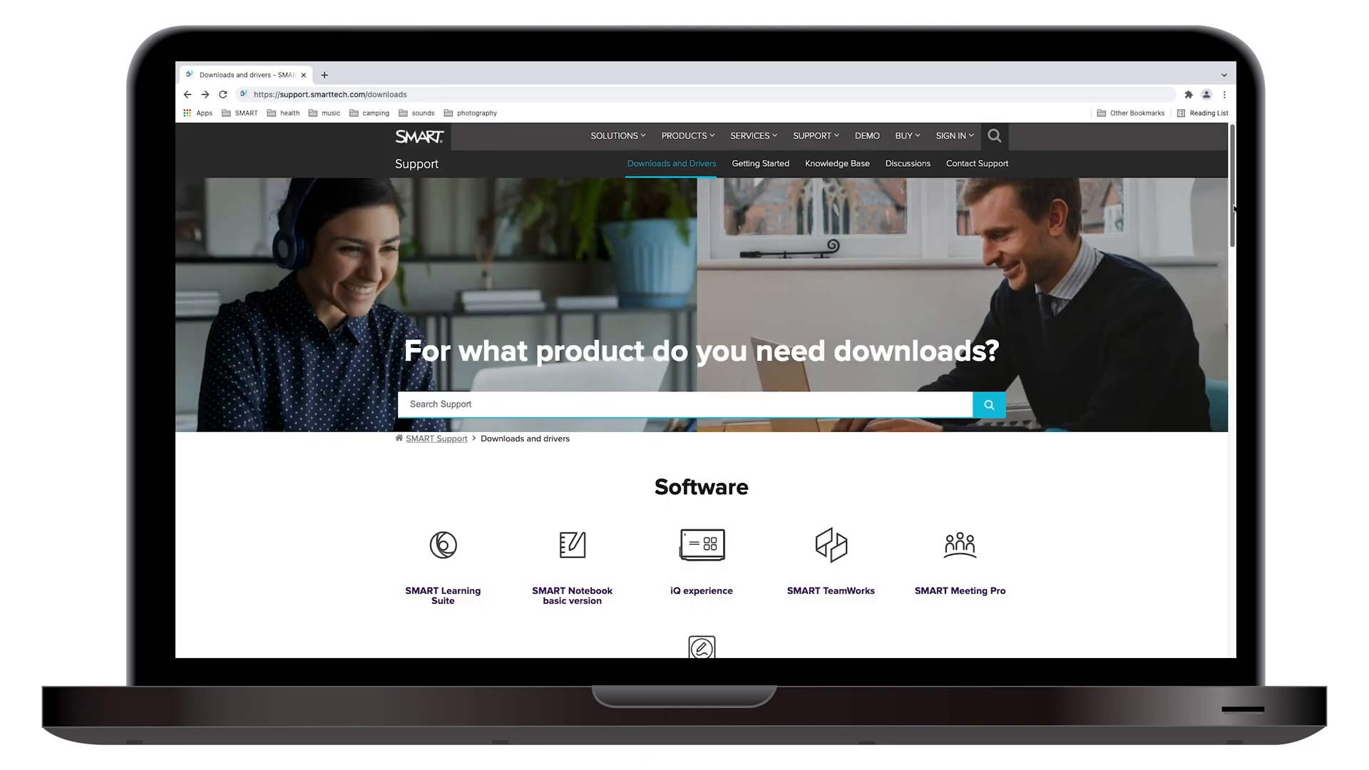
pyautogui.scroll(-3)
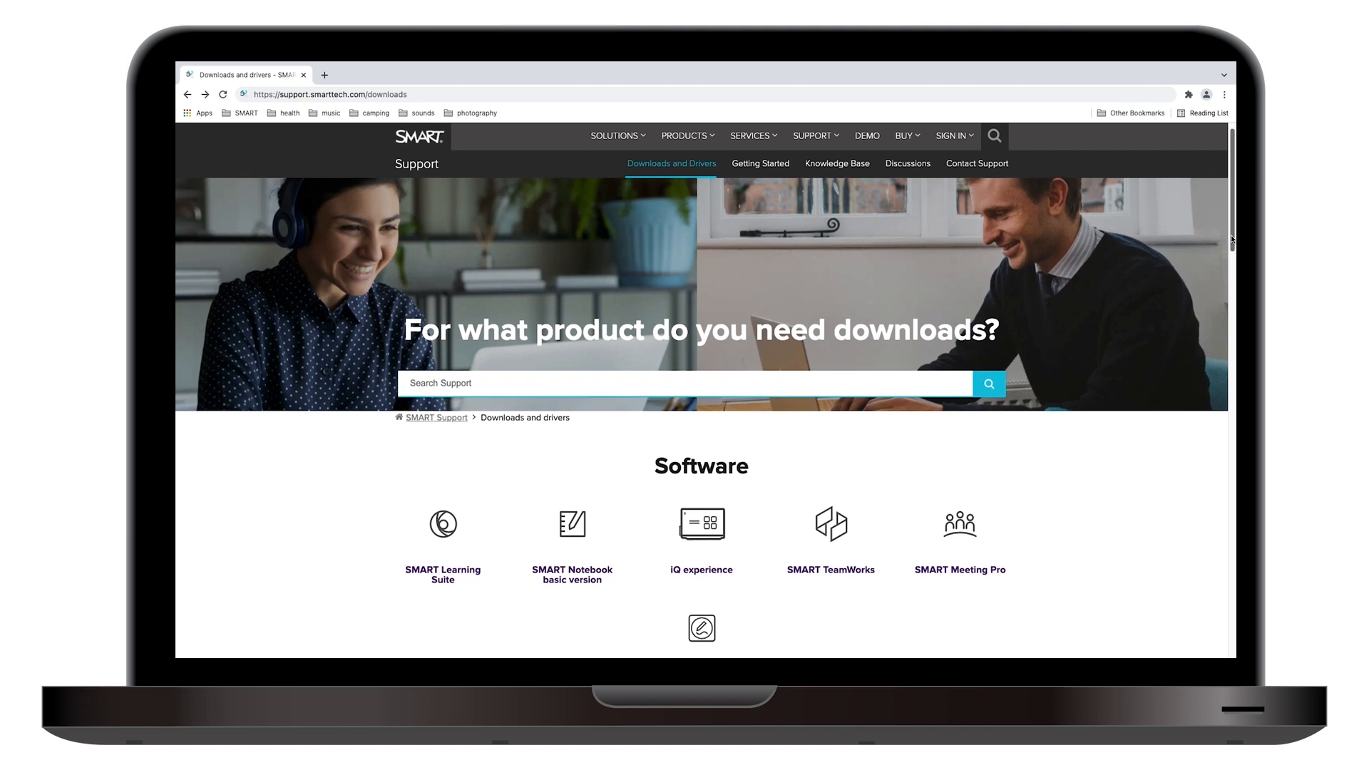
pyautogui.scroll(-3)
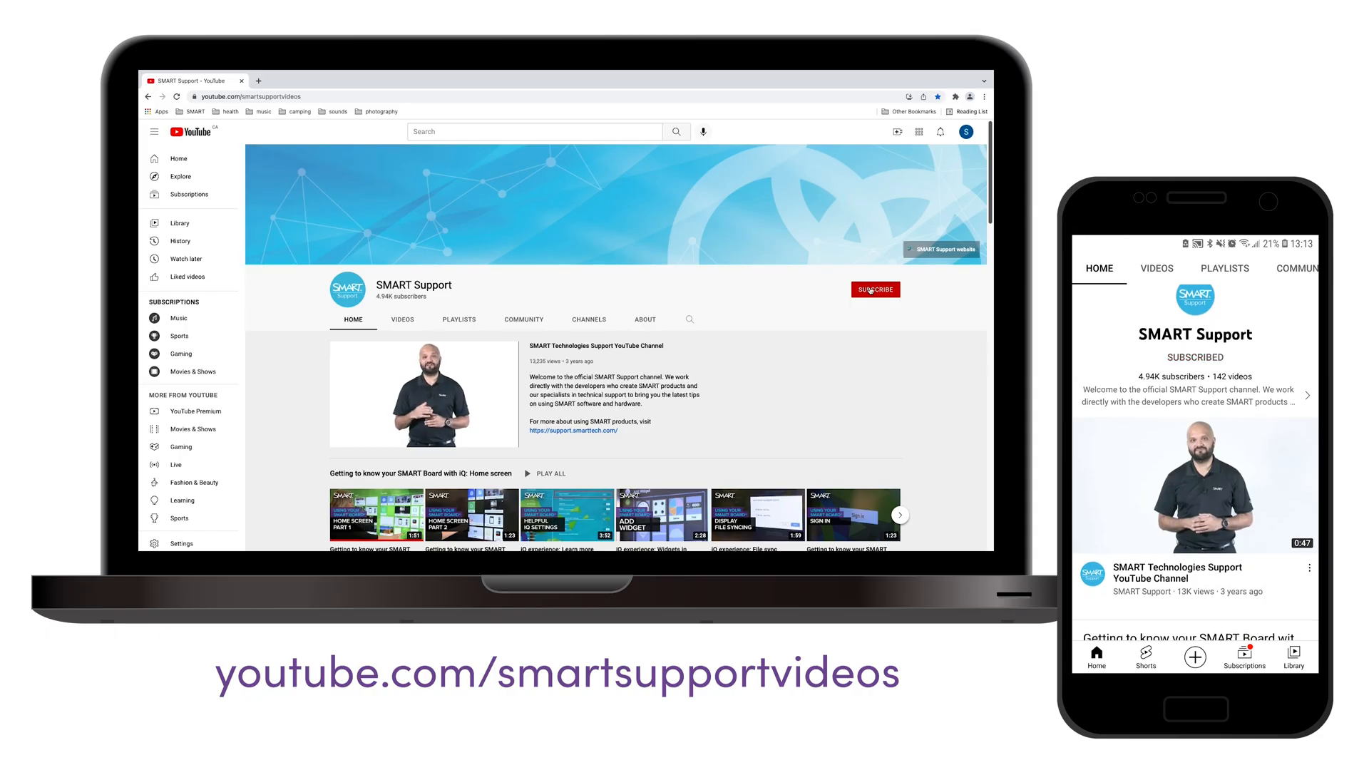
# Subscribe to the SMART Support YouTube channel.
pyautogui.click(874, 289)
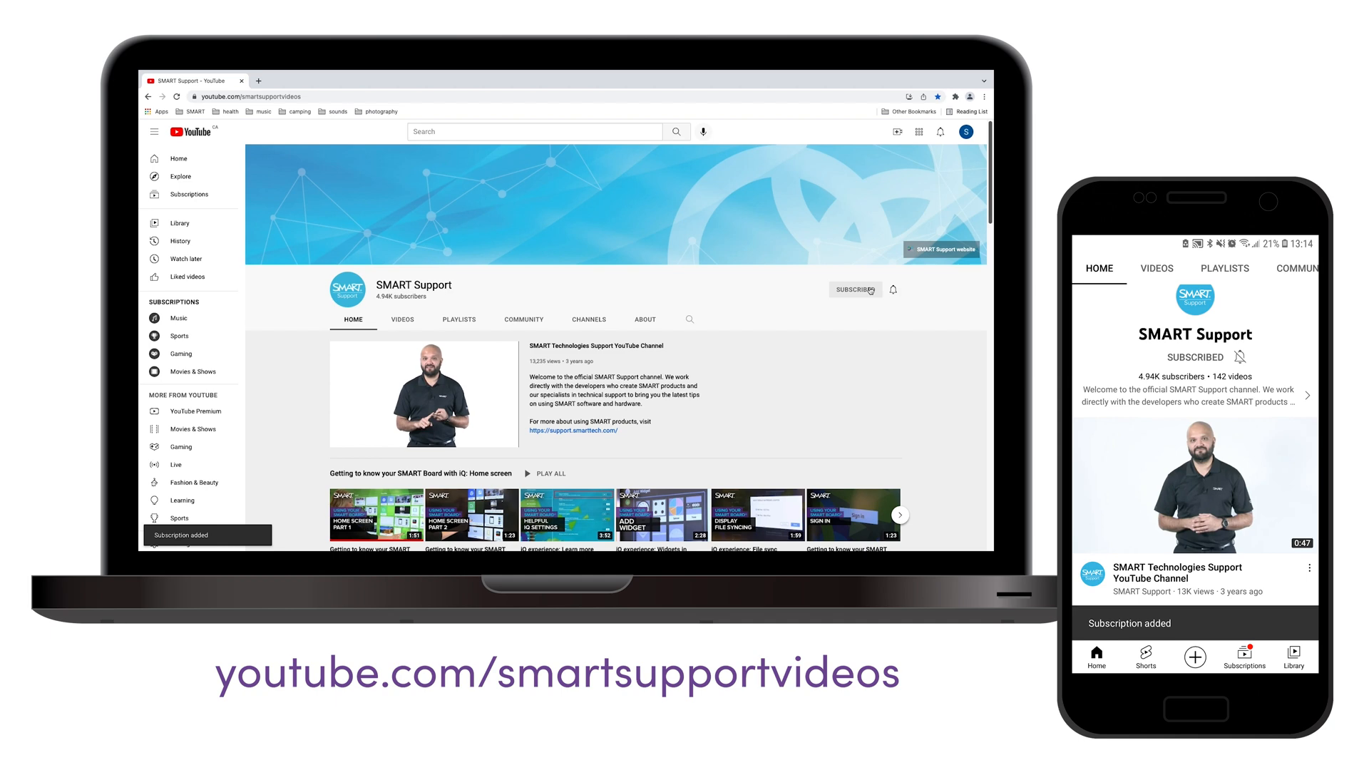